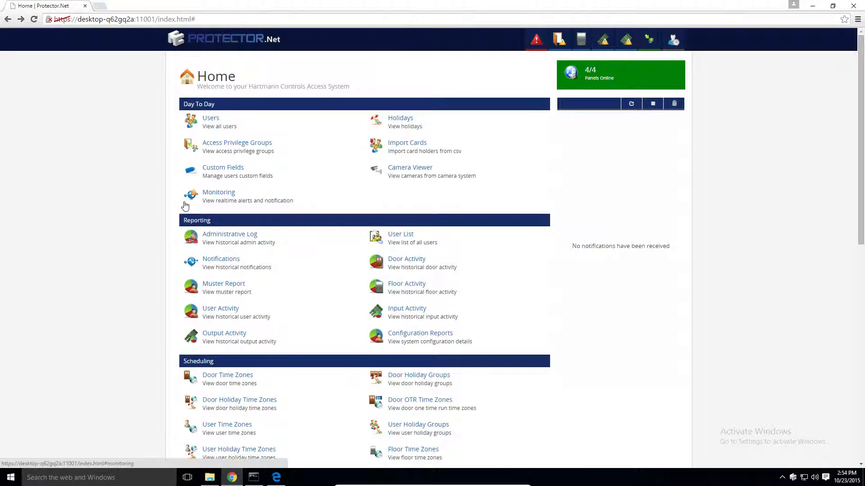
mouse_move(117, 199)
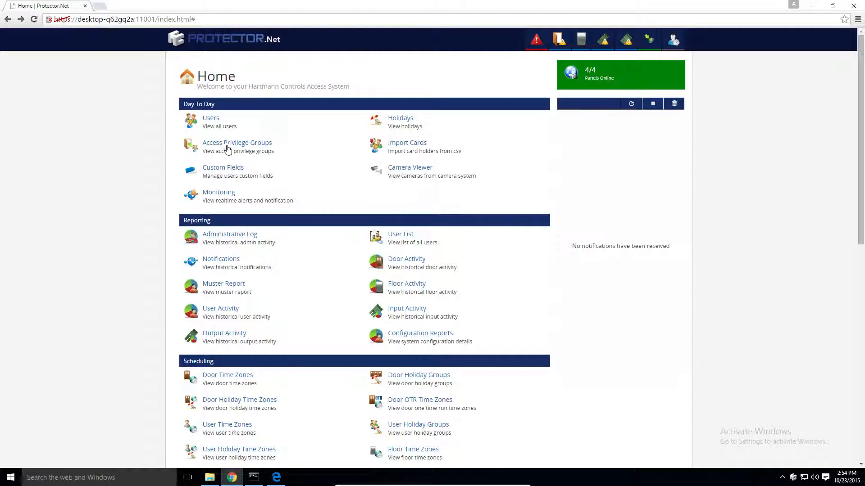
click(237, 143)
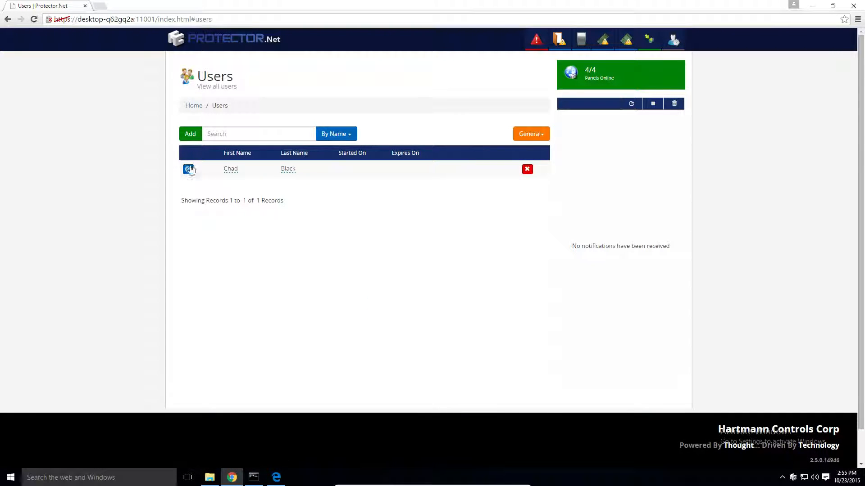
click(189, 169)
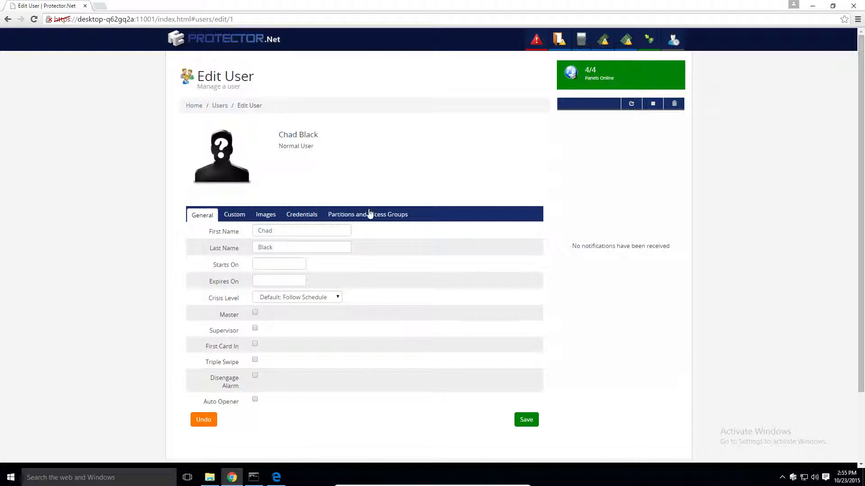
click(367, 215)
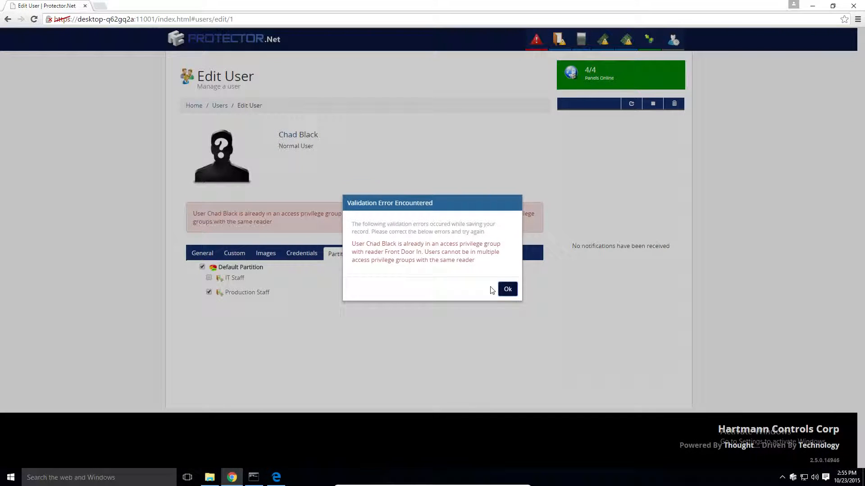
click(507, 289)
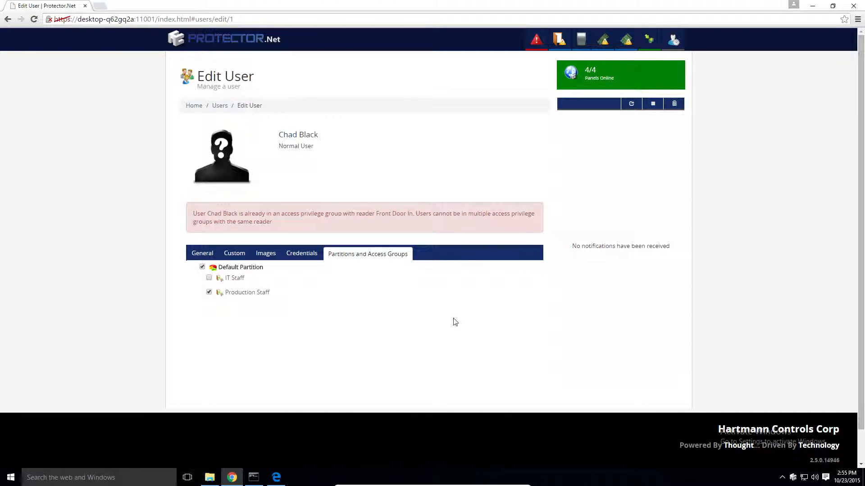
mouse_move(447, 309)
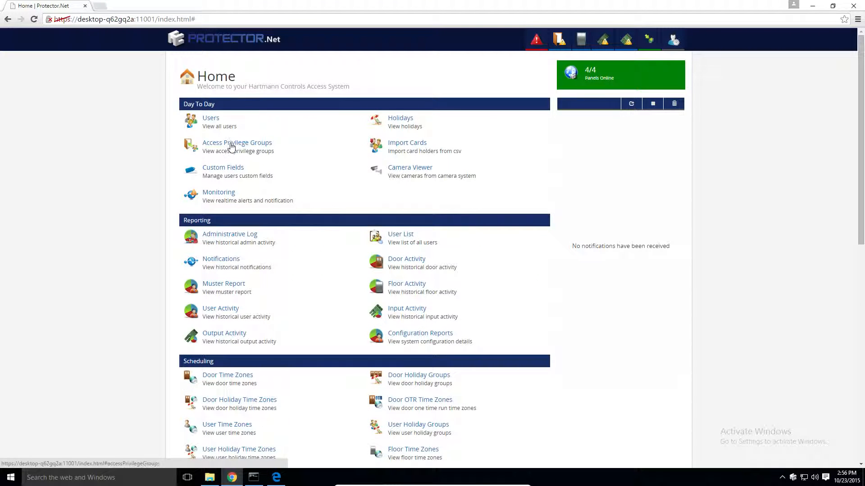
- Delete the IT Staff and Production Staff access privilege groups
click(237, 142)
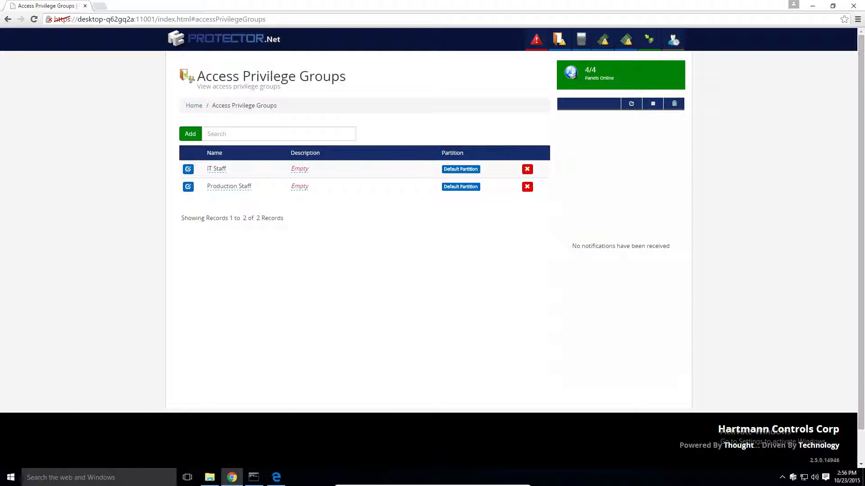
mouse_move(198, 256)
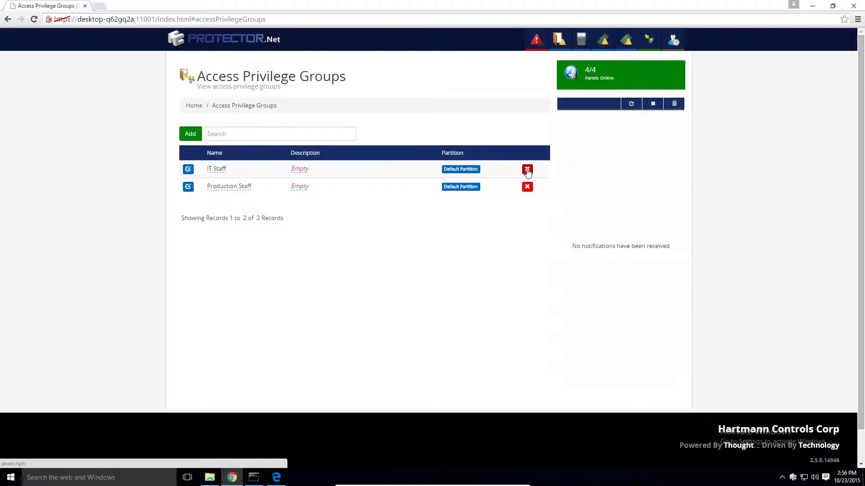
click(526, 169)
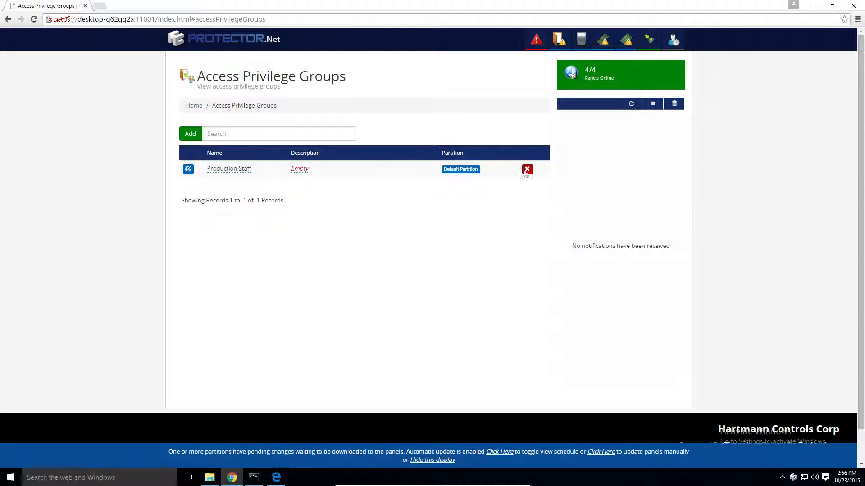
click(526, 169)
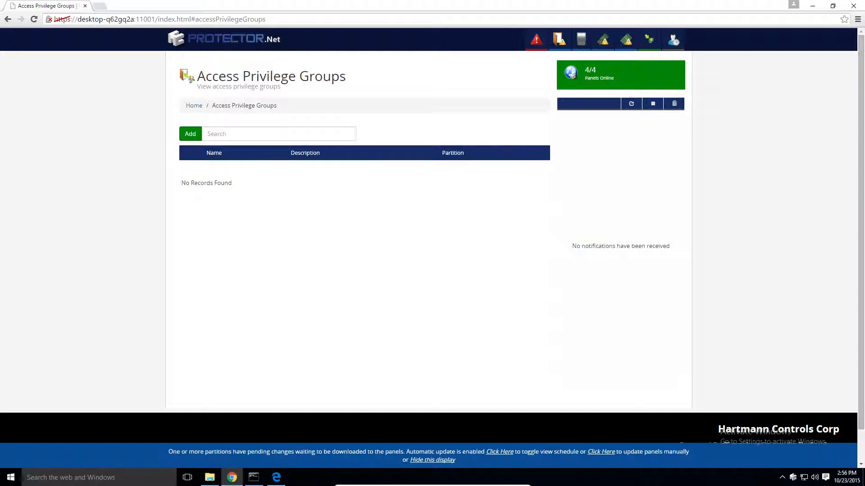
mouse_move(95, 280)
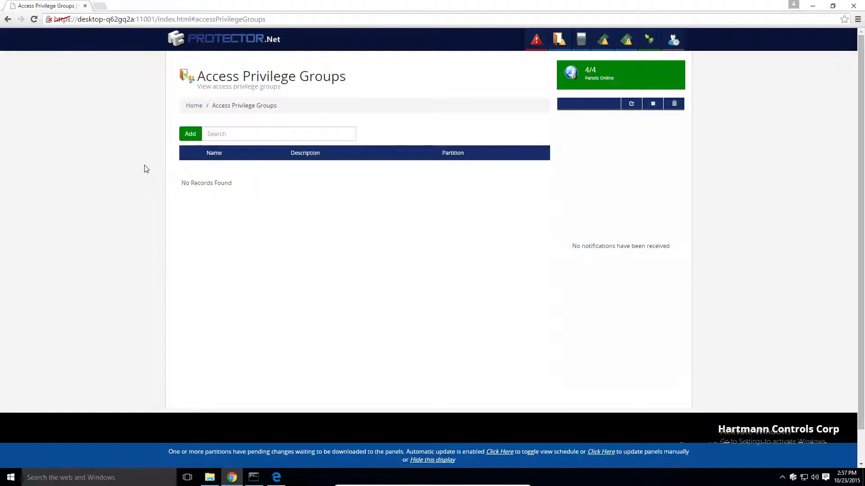
- Start a new group named 'Exterior Always Access' using the Standard Holidays holiday group
click(189, 133)
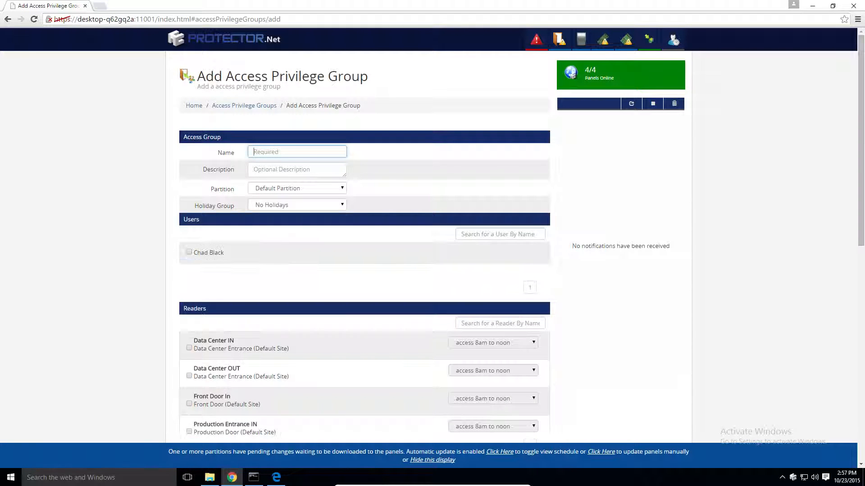
text(Exterior Always)
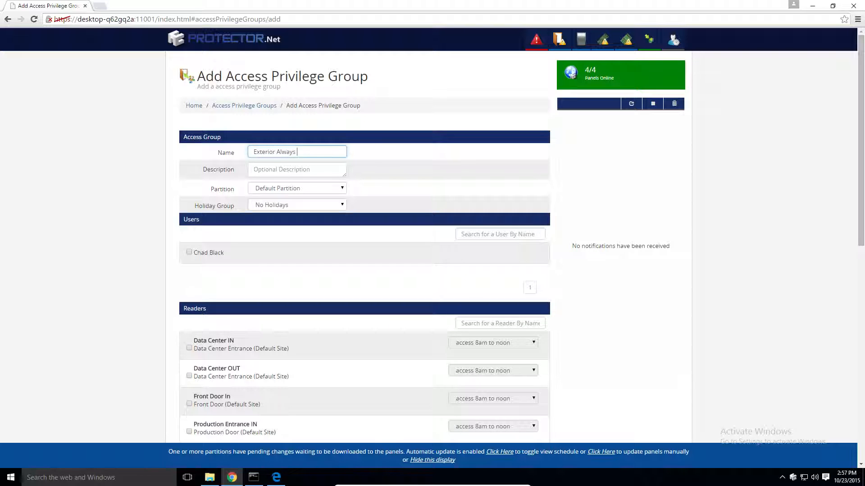
text(Access)
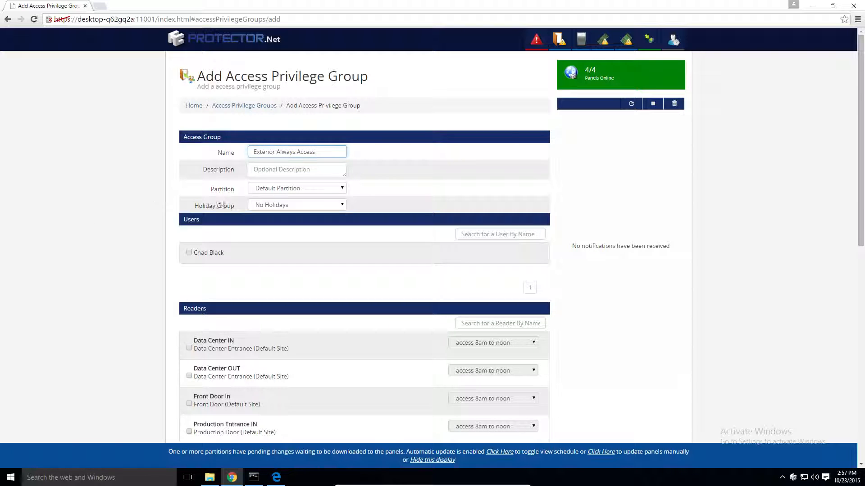
click(297, 189)
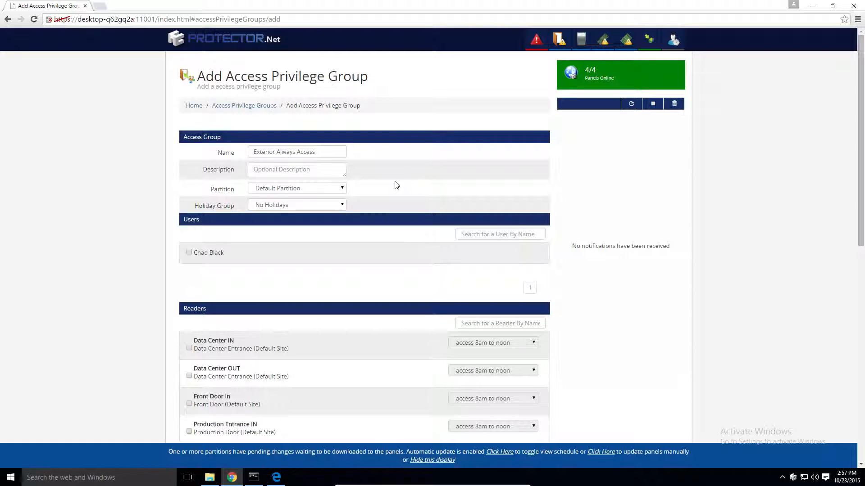
mouse_move(322, 218)
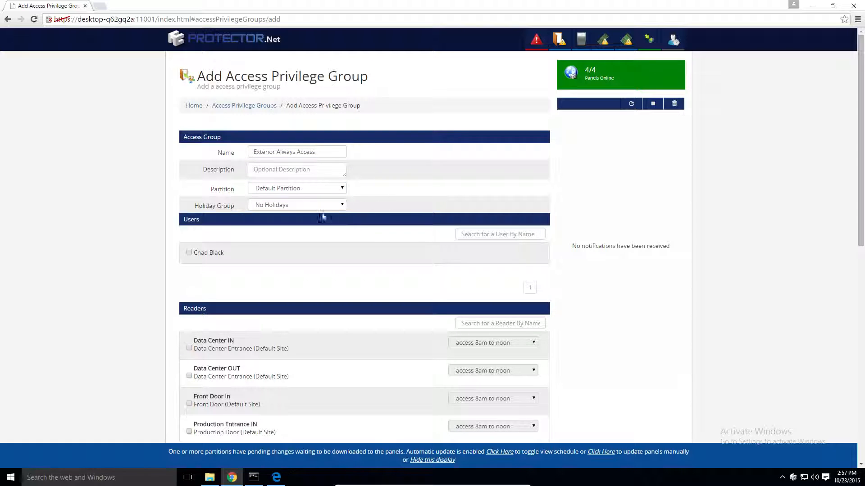
click(297, 204)
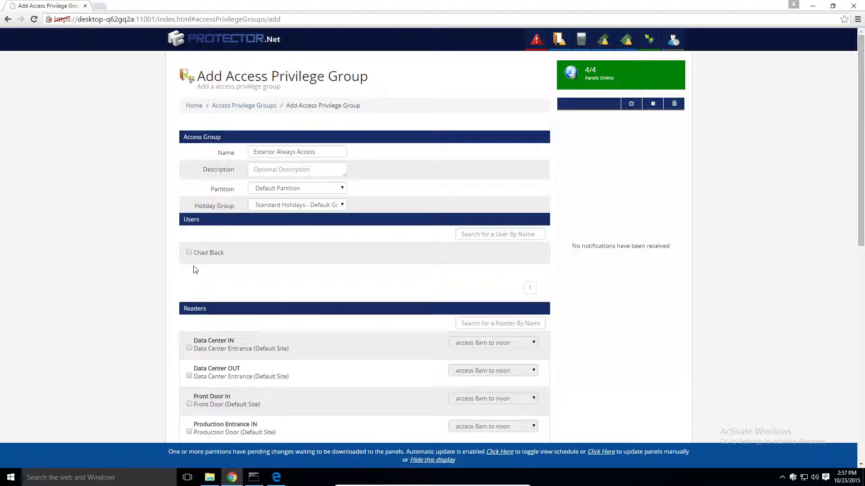
mouse_move(208, 270)
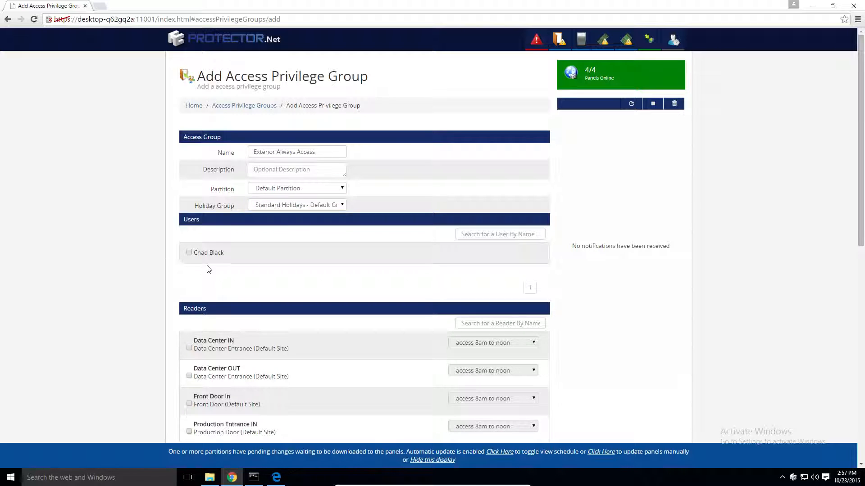
- Grant Front Door In the Always Access schedule and create the group
scroll(down, 3)
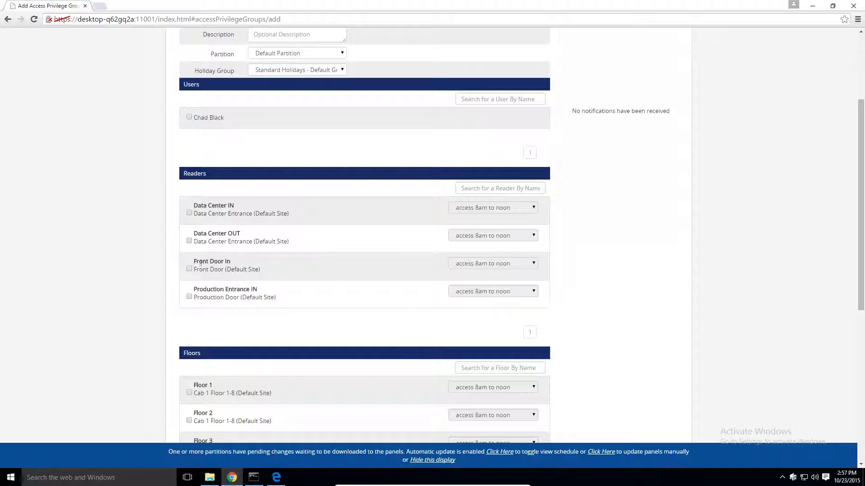
click(189, 268)
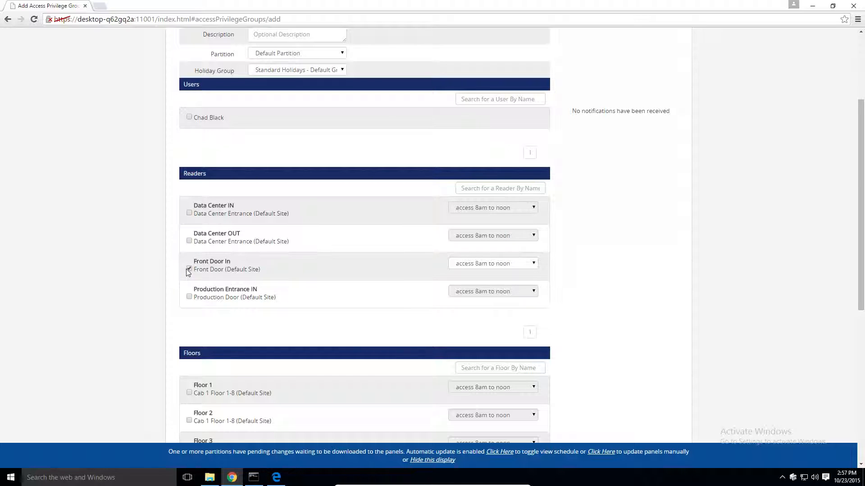
click(190, 269)
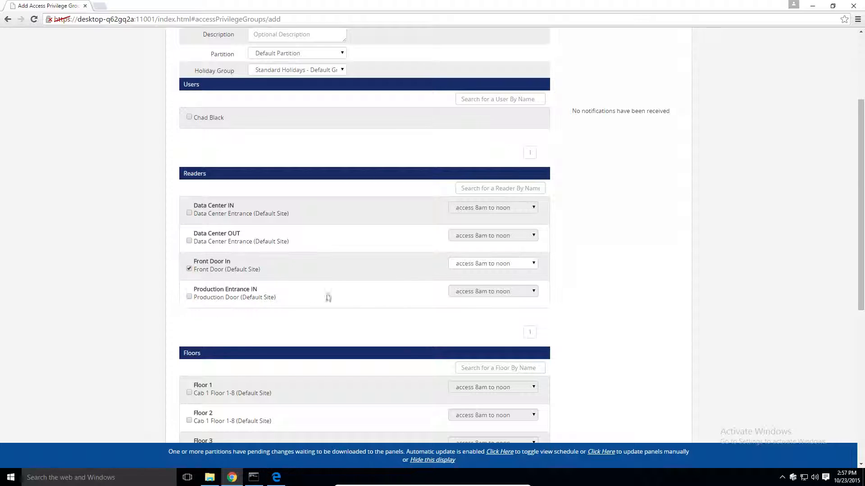
click(492, 263)
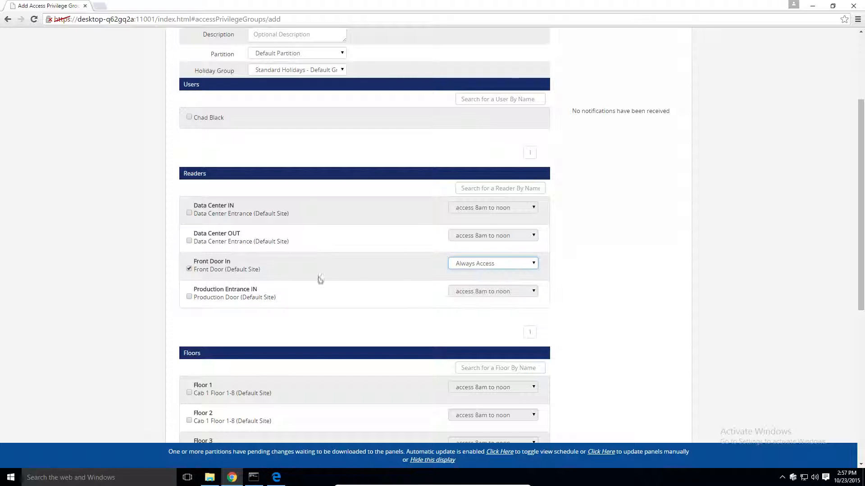
scroll(down, 3)
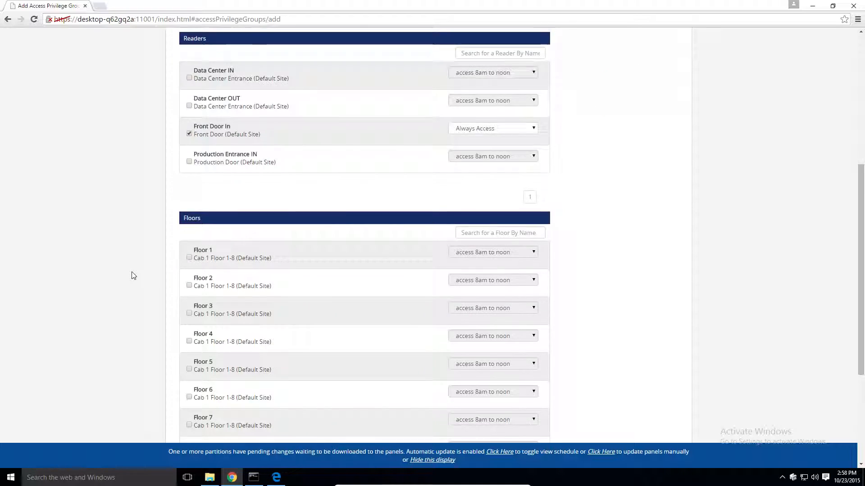
scroll(down, 3)
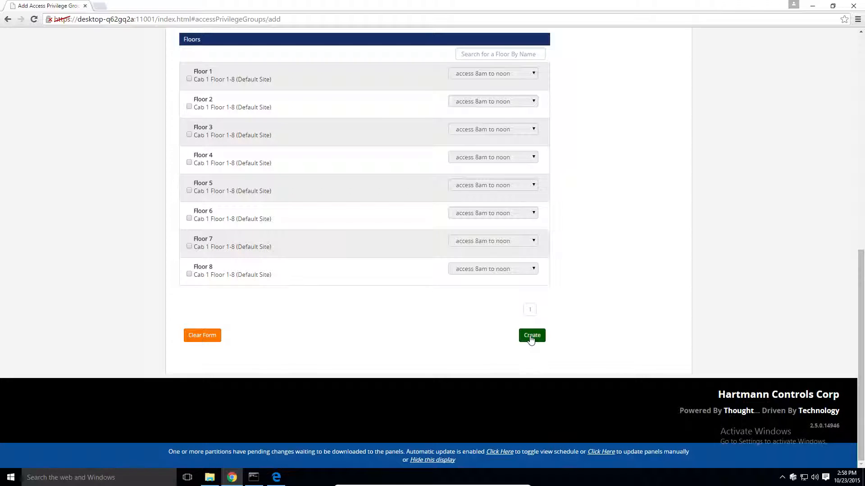
click(530, 335)
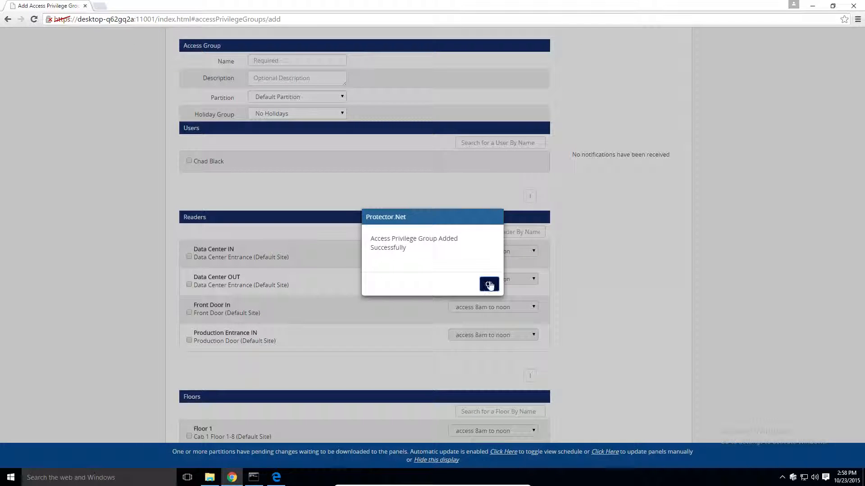
click(489, 284)
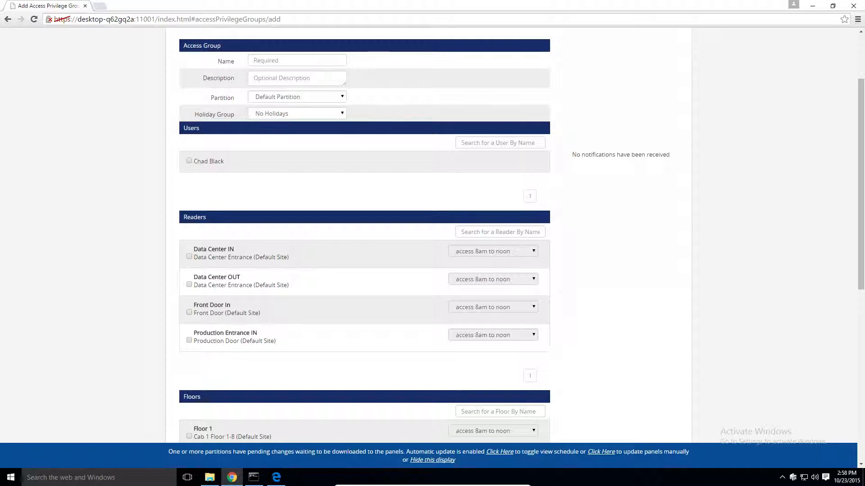
scroll(down, 3)
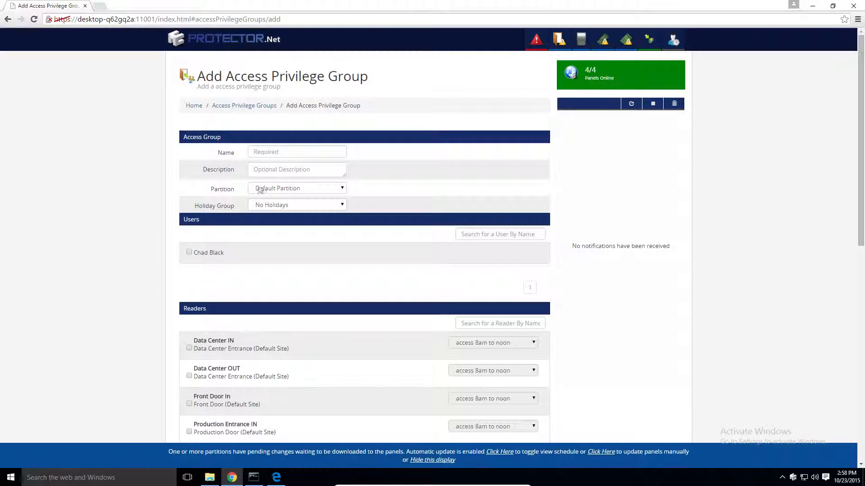
- Name the group 'Production doors always access' and give Production Entrance IN Always Access
click(296, 152)
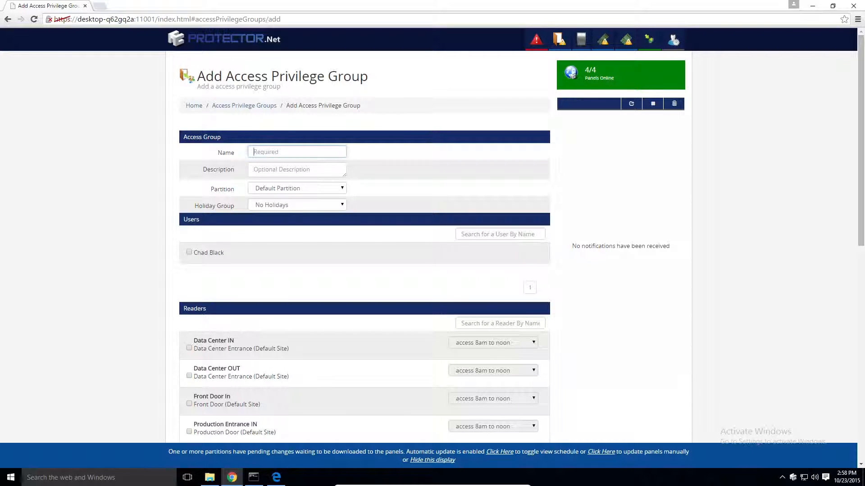
text(Production doors always)
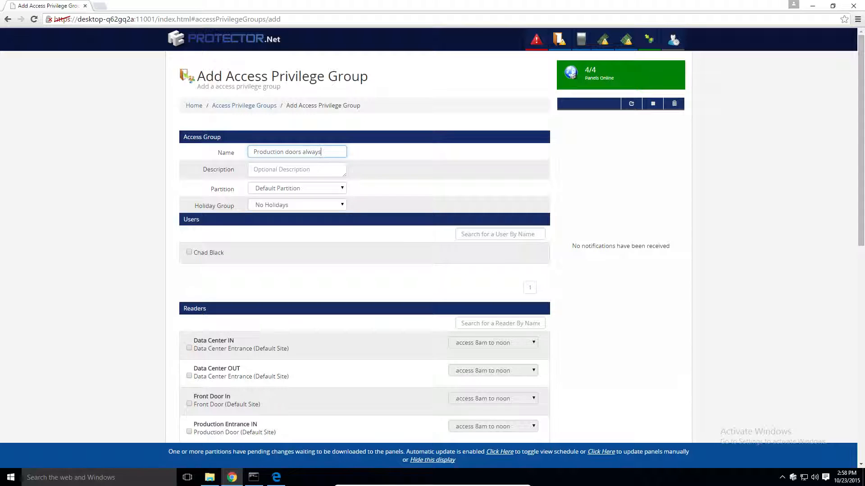
text(access)
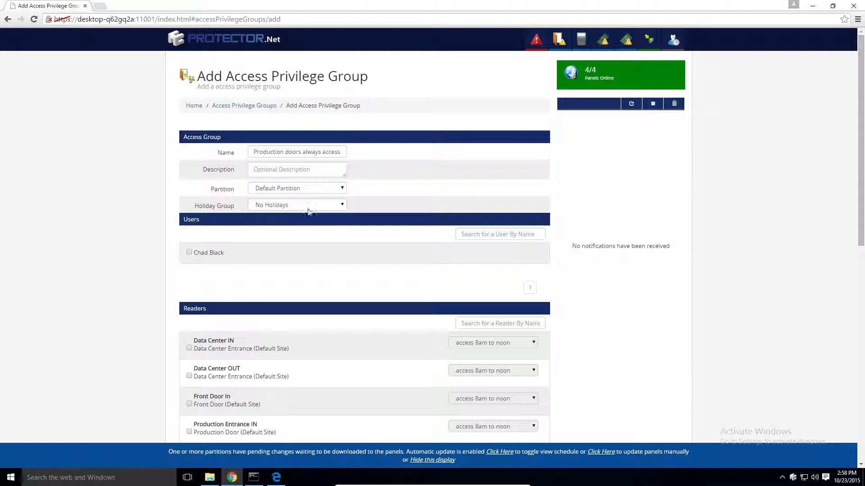
scroll(down, 3)
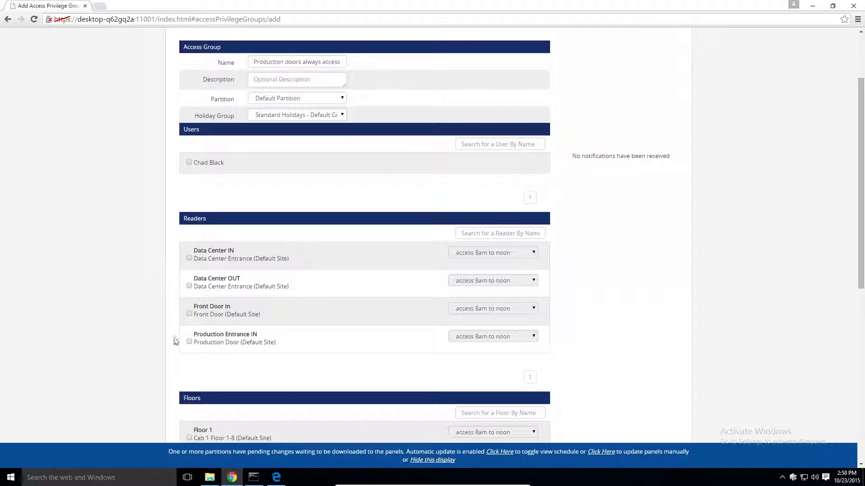
click(189, 341)
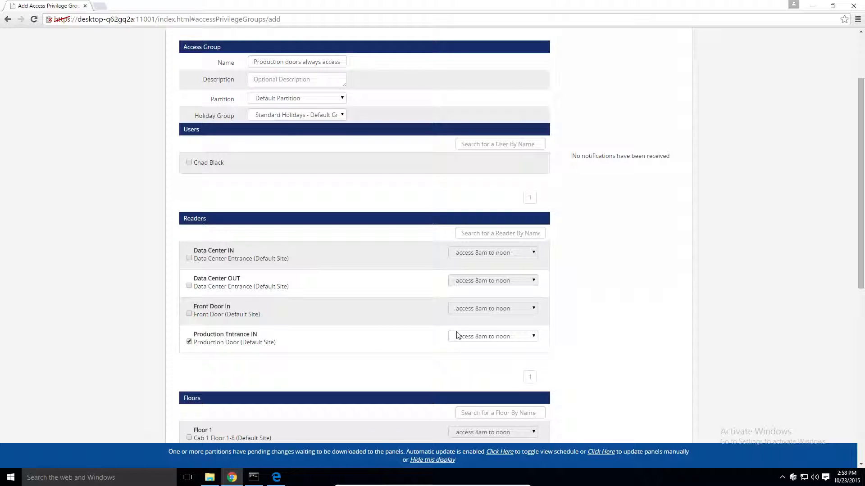
click(492, 336)
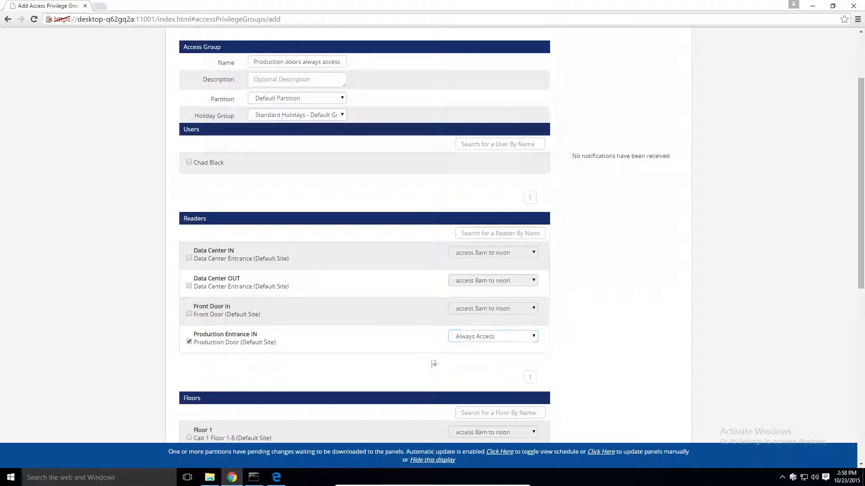
scroll(down, 3)
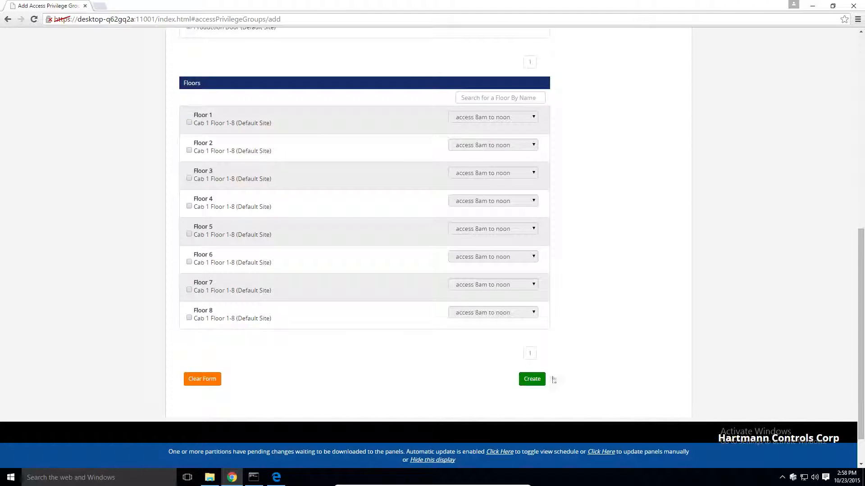
scroll(up, 3)
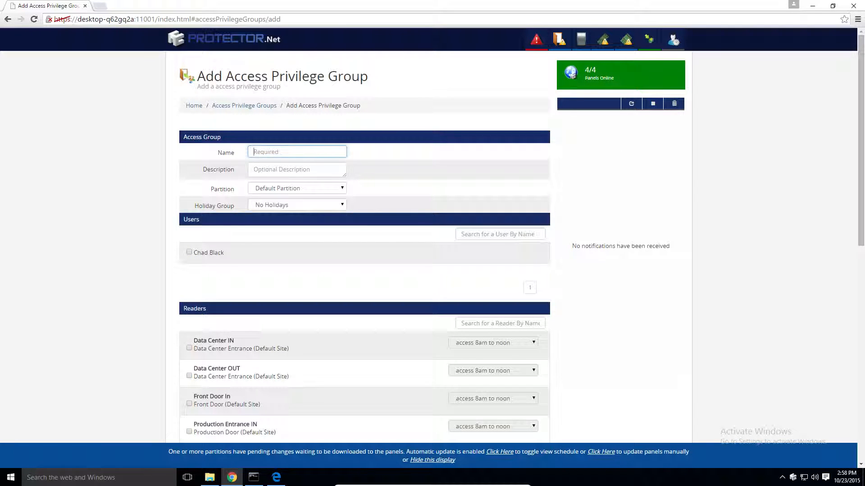
- Create 'IT Doors Always Access' with an access schedule for the Data Center readers
text(IT Doors Always Acc)
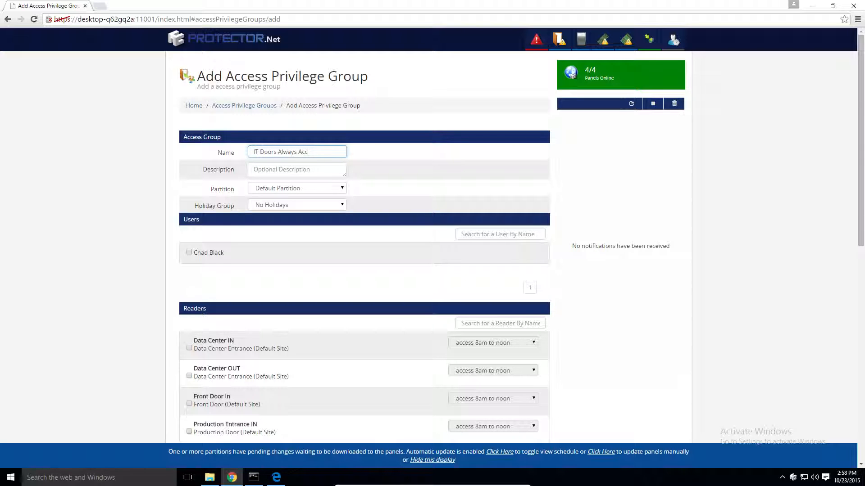
scroll(down, 3)
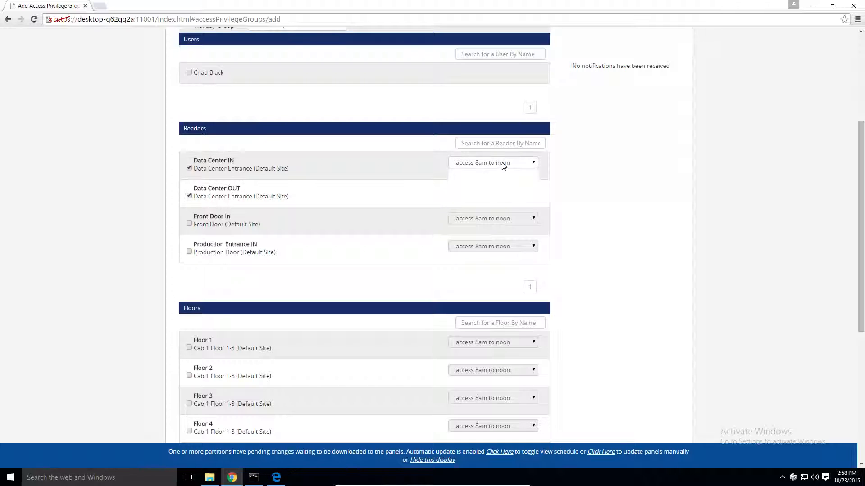
click(492, 190)
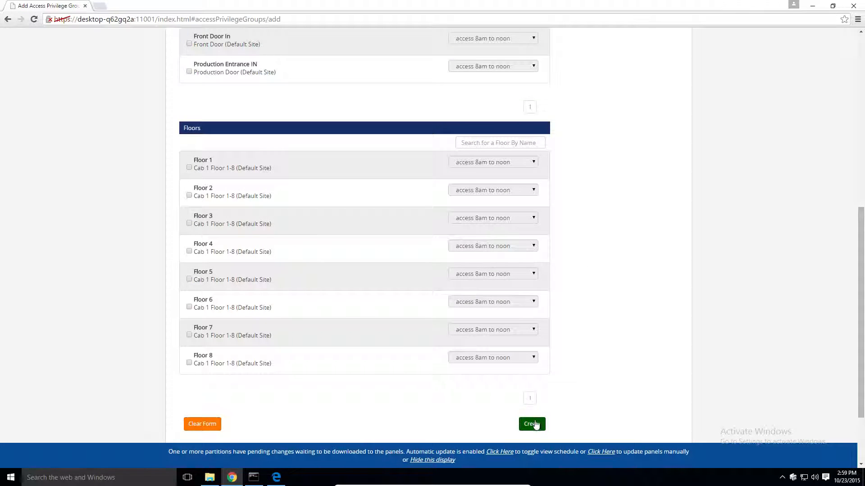
click(531, 424)
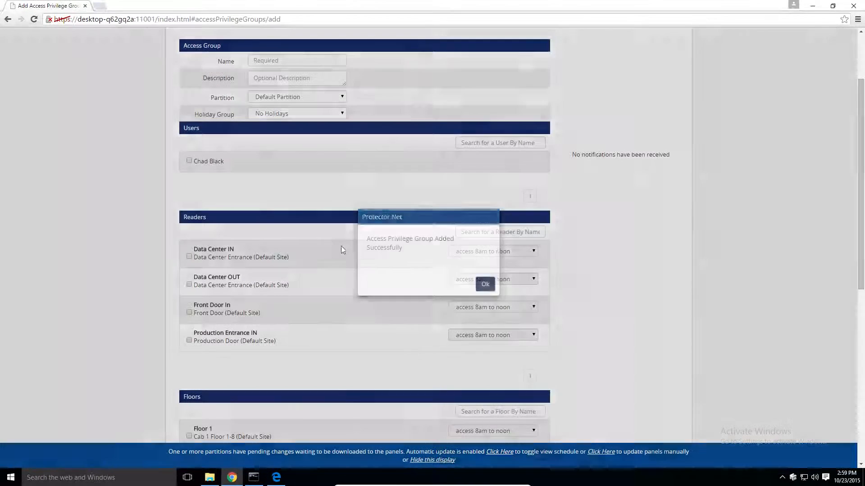
click(485, 284)
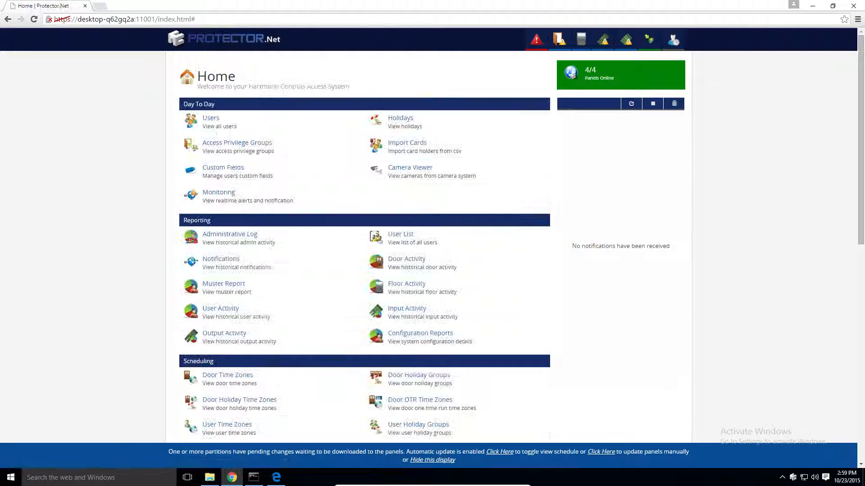
mouse_move(211, 120)
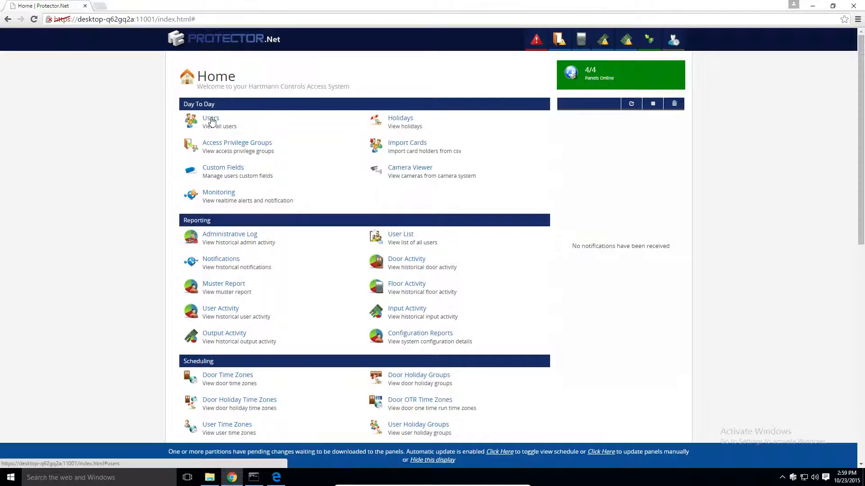
click(211, 118)
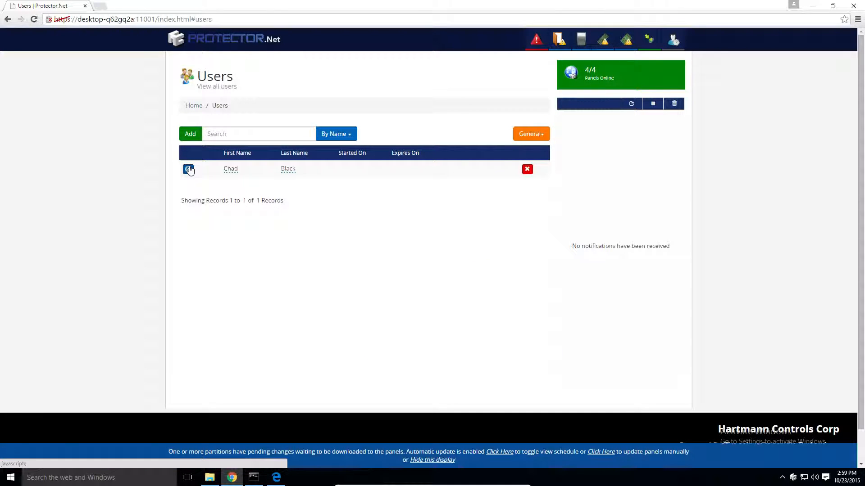
click(189, 169)
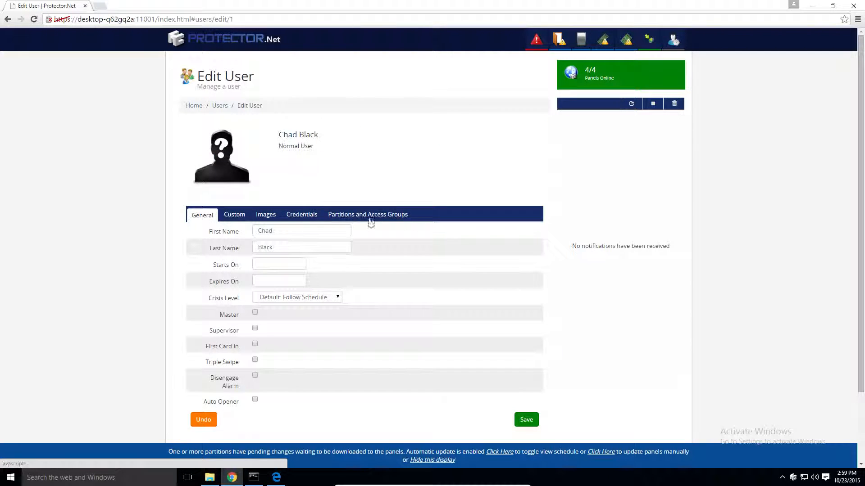
click(367, 214)
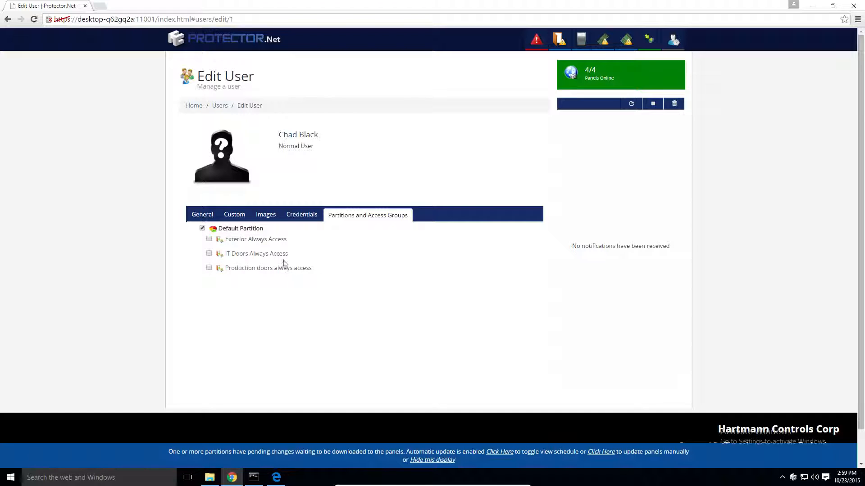
click(208, 253)
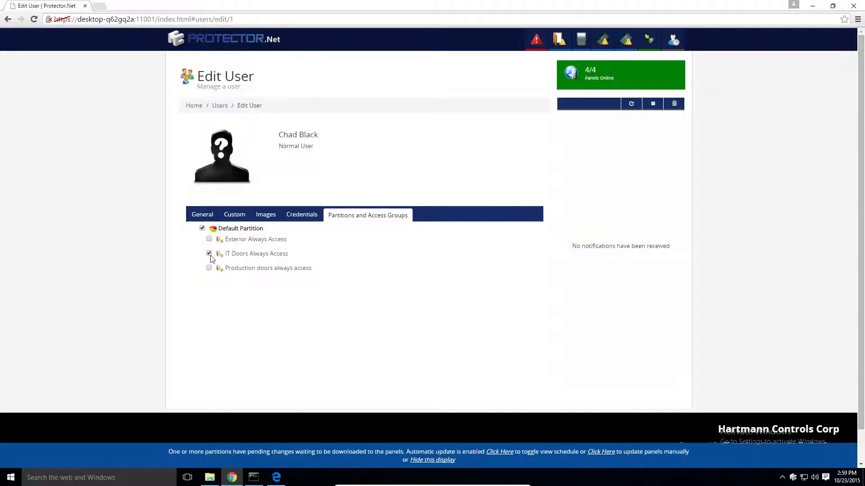
click(209, 238)
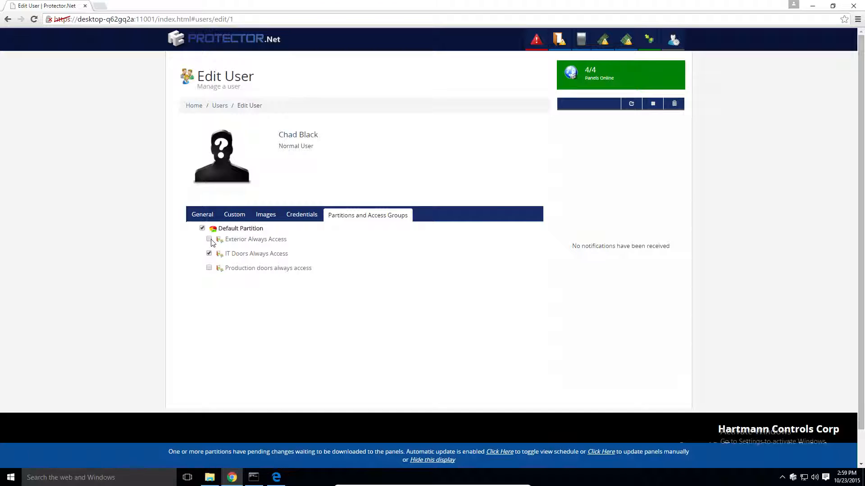
click(209, 238)
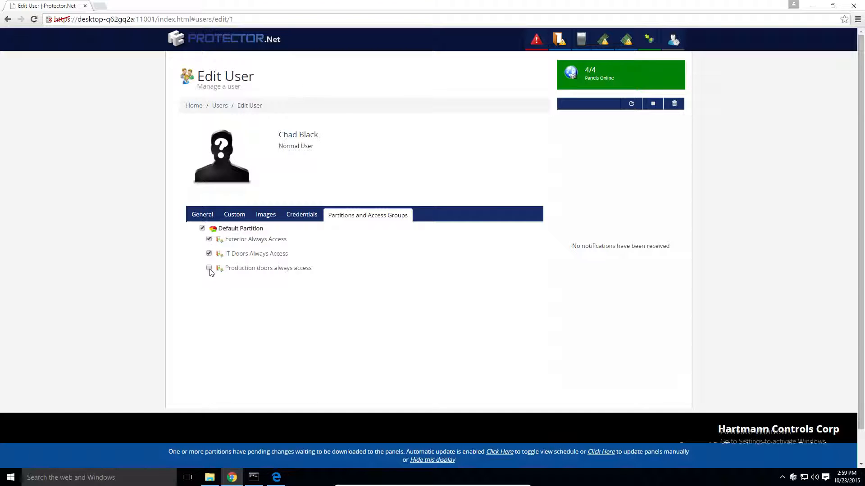
click(209, 268)
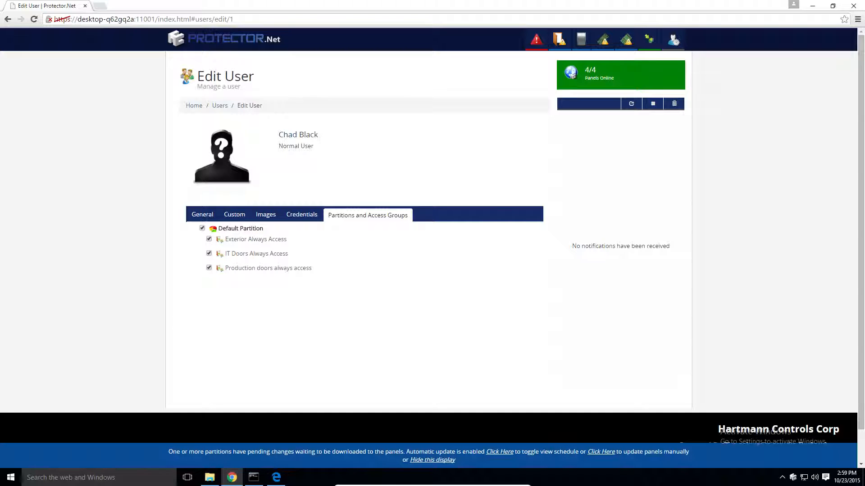